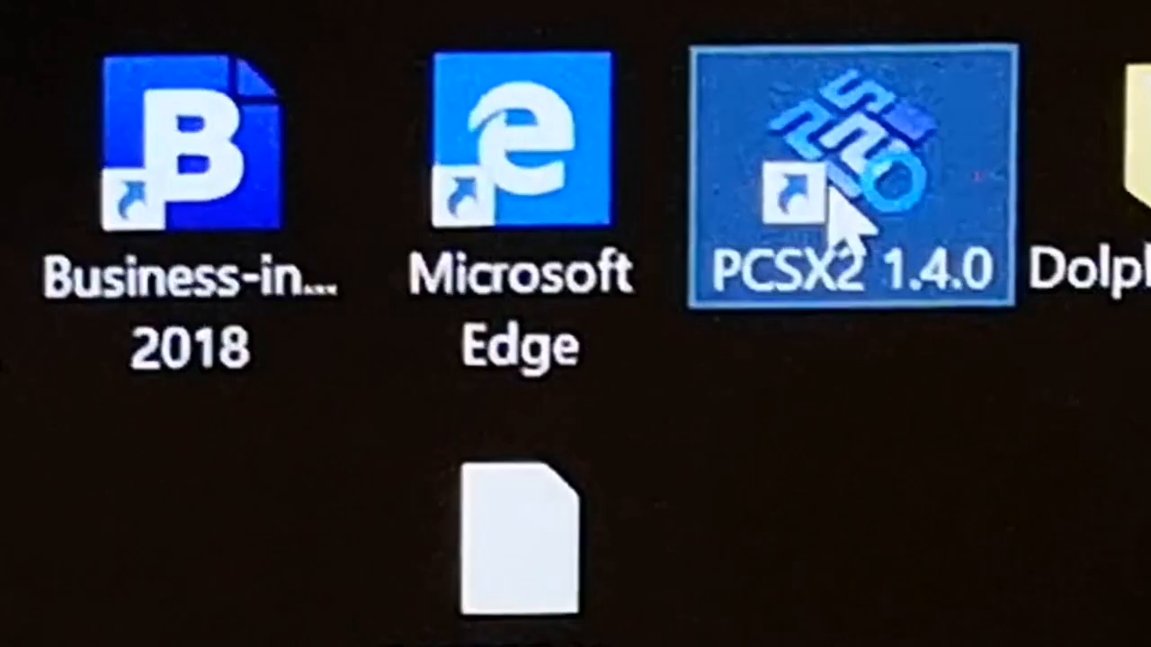
- Launch PCSX2 1.4.0 from its desktop shortcut
{"action": "double_click", "coordinate": [850, 180]}
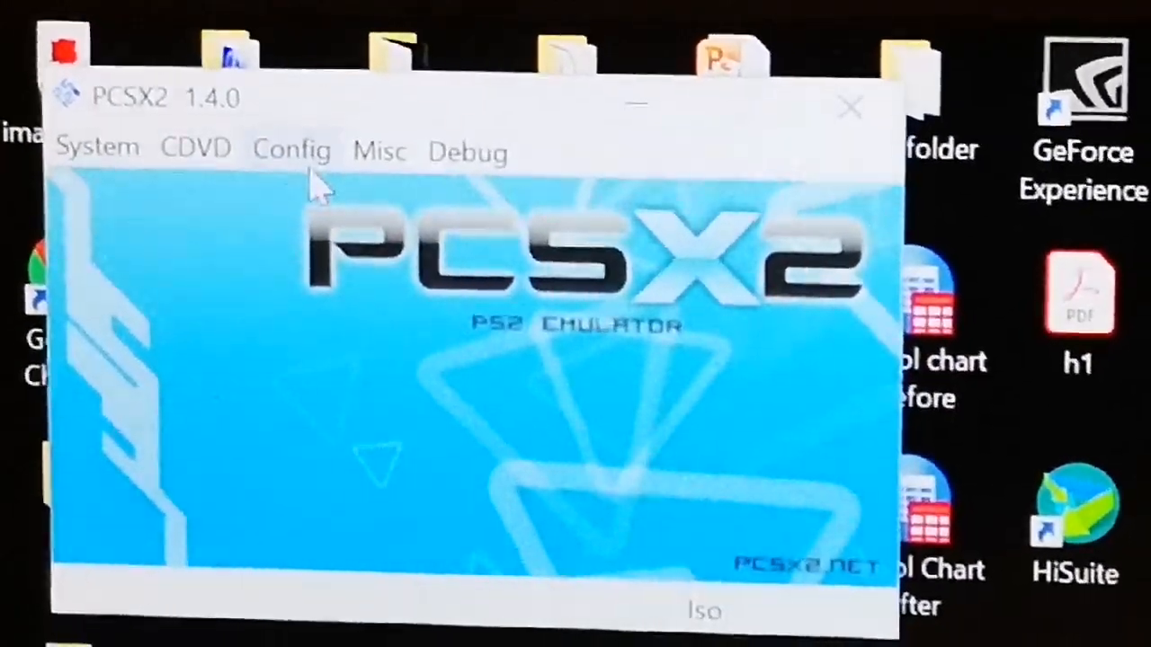
- Open Config > Video (GS) > Core GS Settings for the GSdx plugin
{"action": "left_click", "coordinate": [293, 149]}
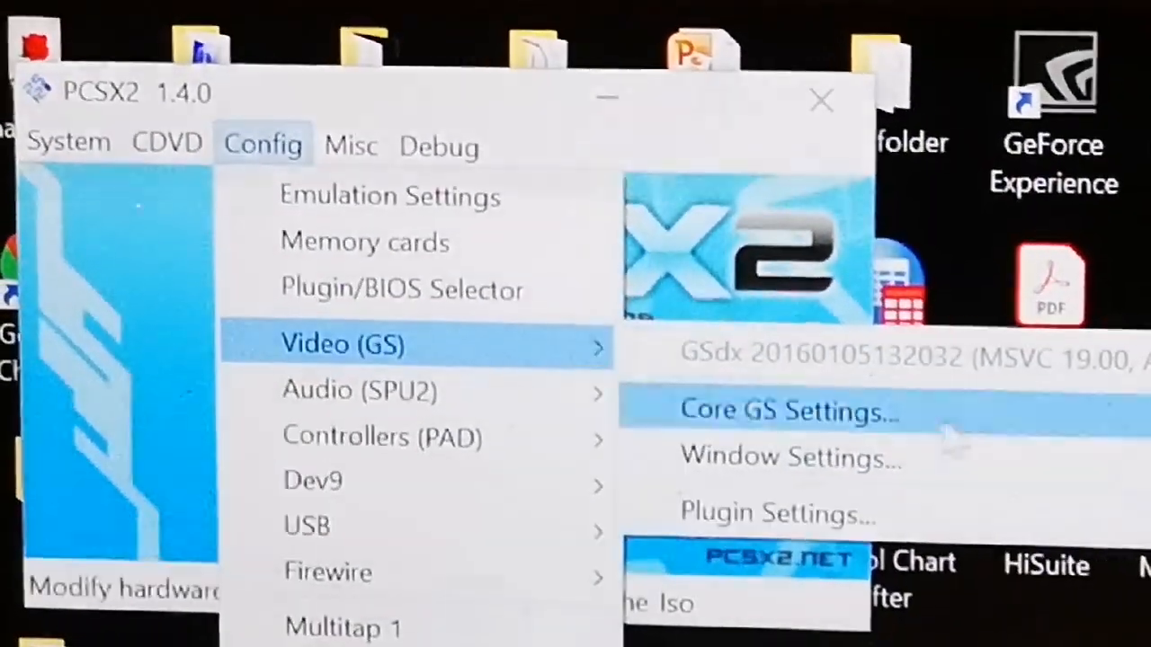
{"action": "left_click", "coordinate": [784, 411]}
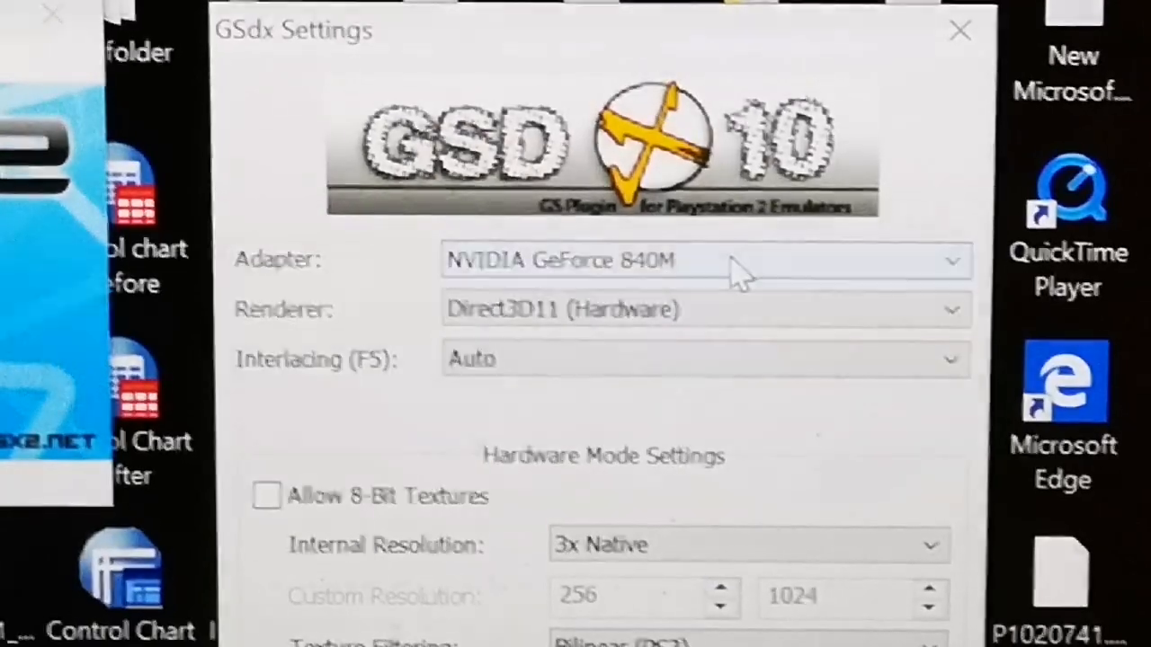
- Pick NVIDIA GeForce 840M from the GSdx Adapter dropdown
{"action": "left_click", "coordinate": [949, 261]}
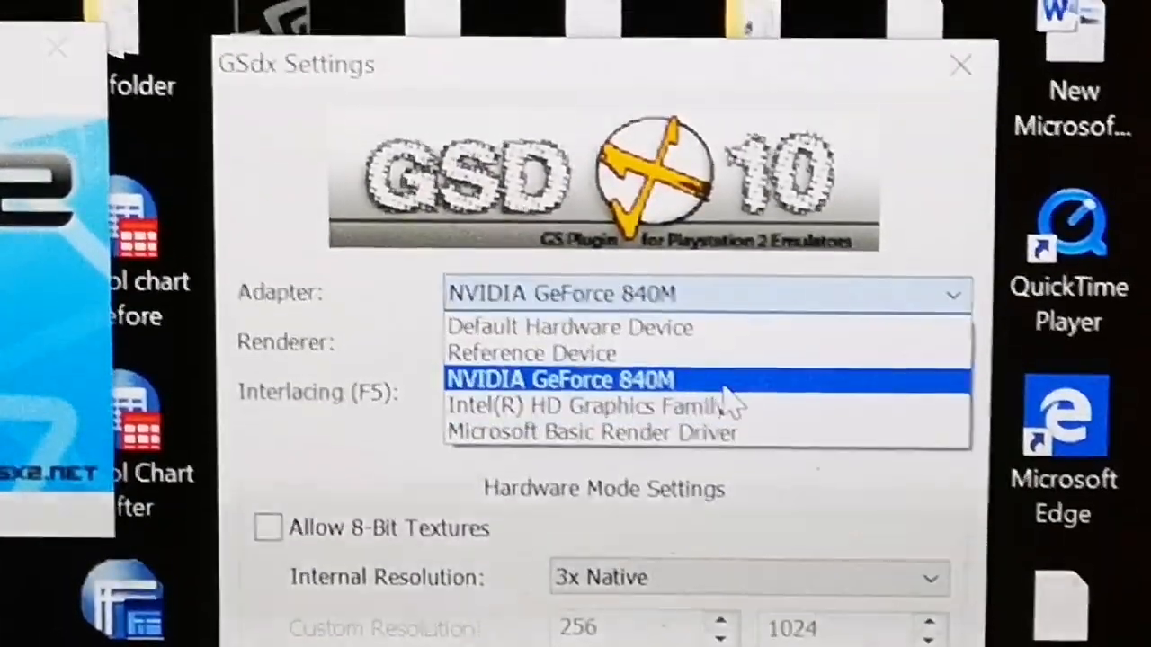
{"action": "left_click", "coordinate": [706, 347]}
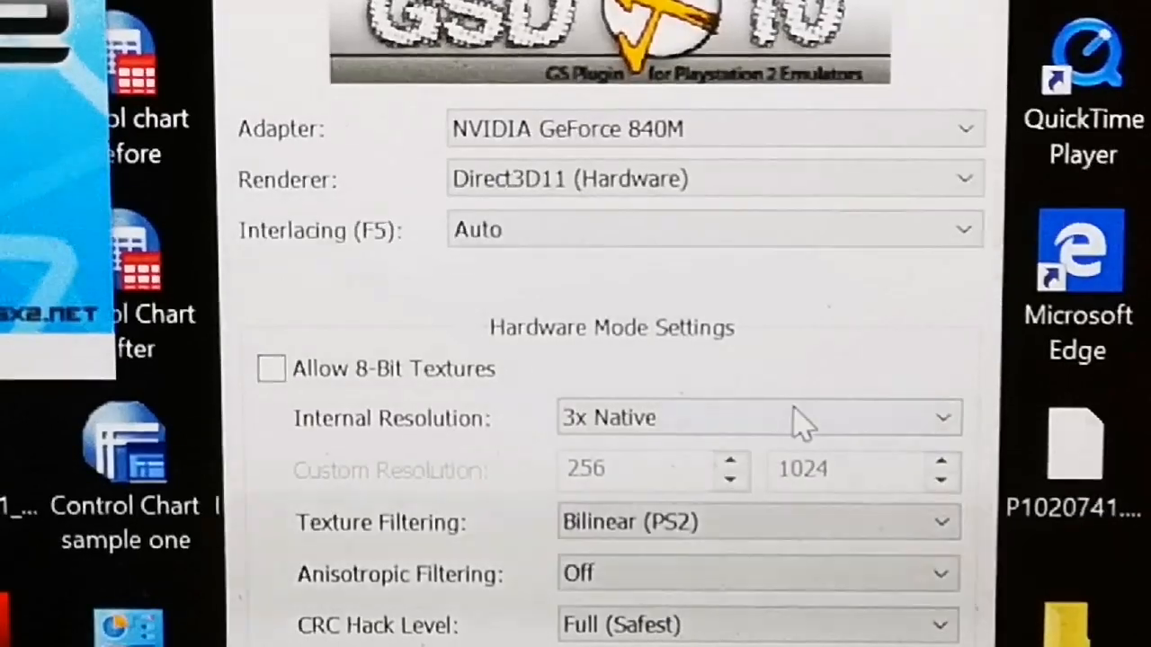
{"action": "left_click", "coordinate": [758, 418]}
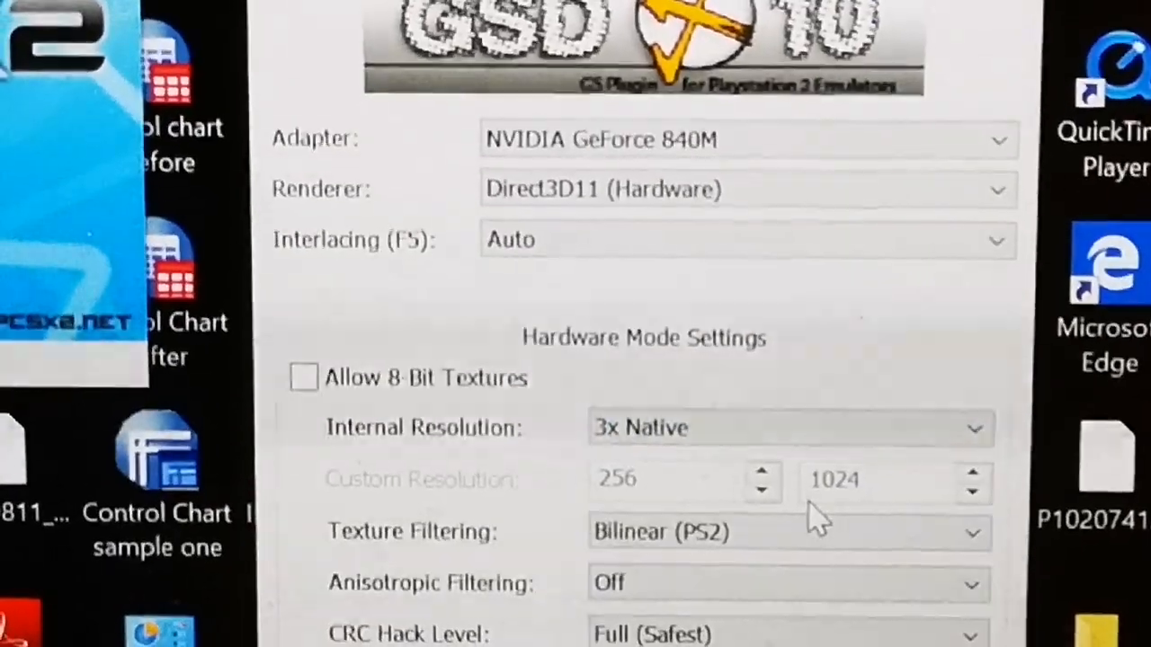
{"action": "scroll", "scroll_direction": "down", "scroll_amount": 3}
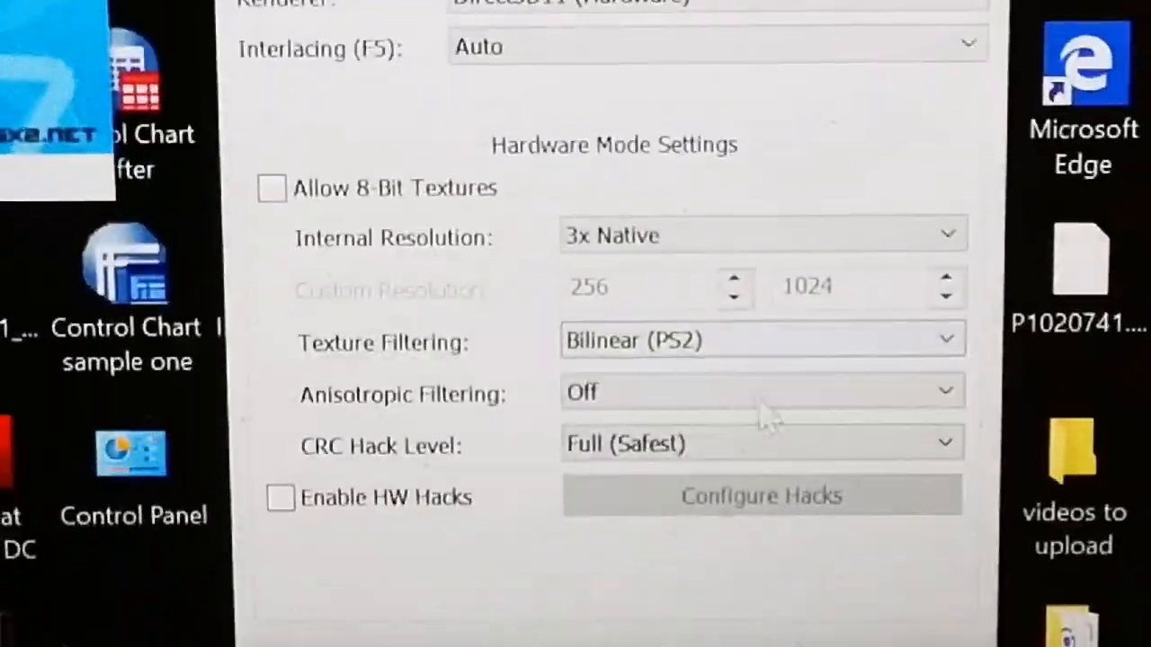